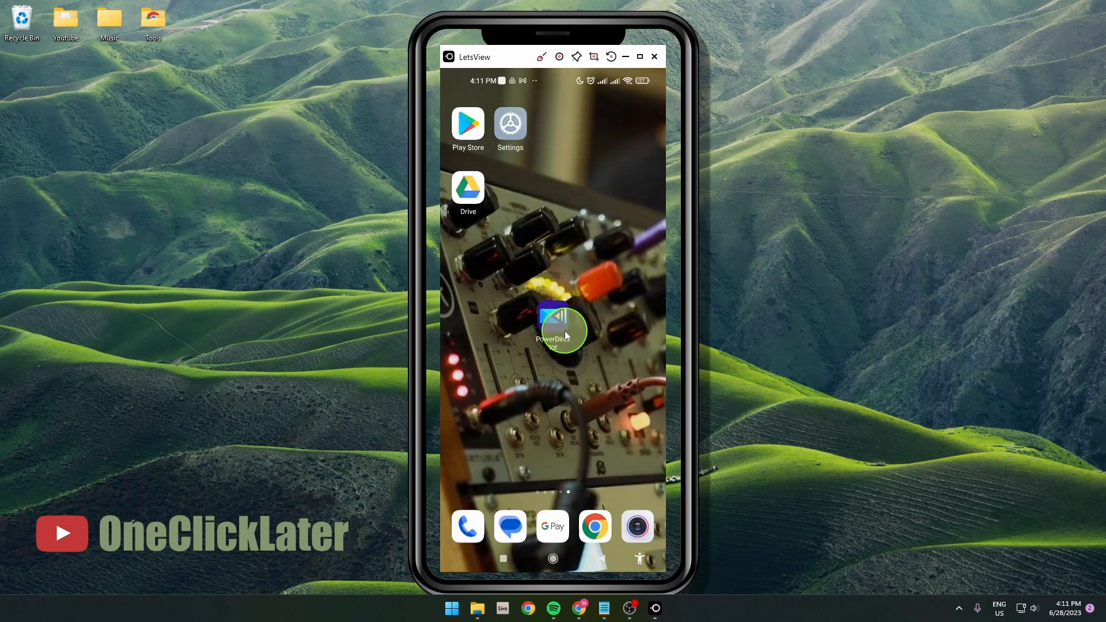
Launch PowerDirector from the phone's home screen to reach its project list.
left_click(553, 331)
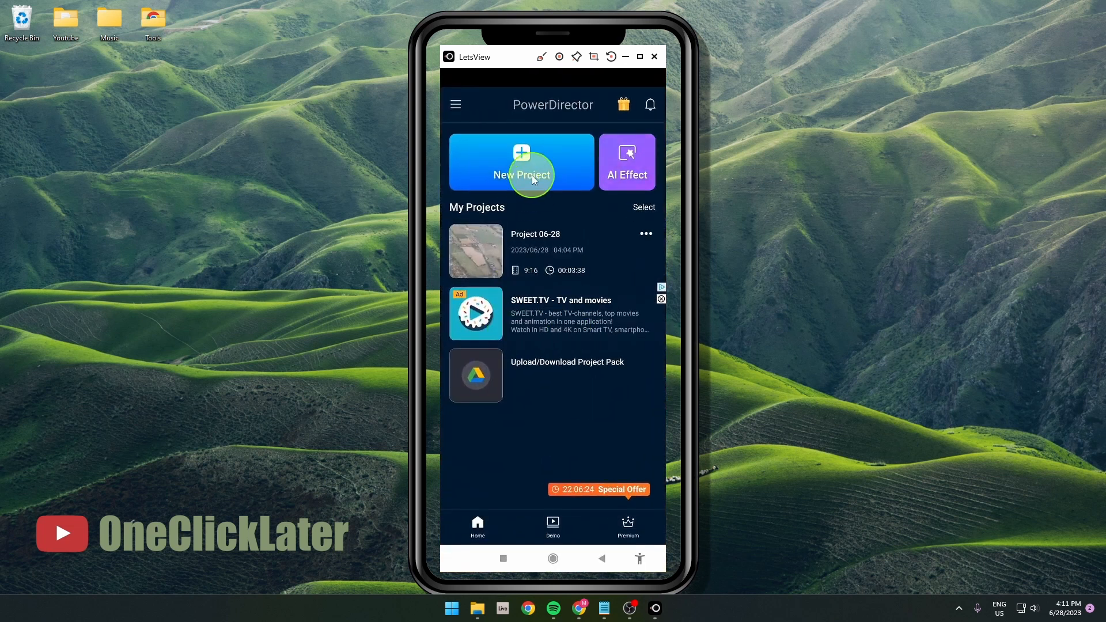
Start a new project and select the 36-second clouds video clip in Add Media.
left_click(521, 176)
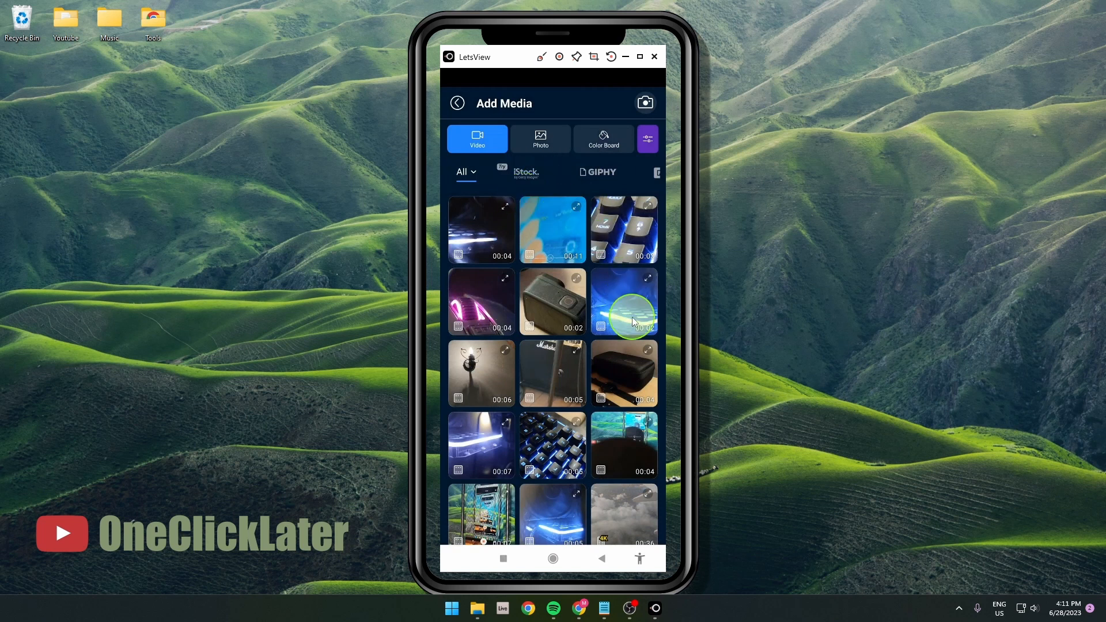
mouse_move(624, 519)
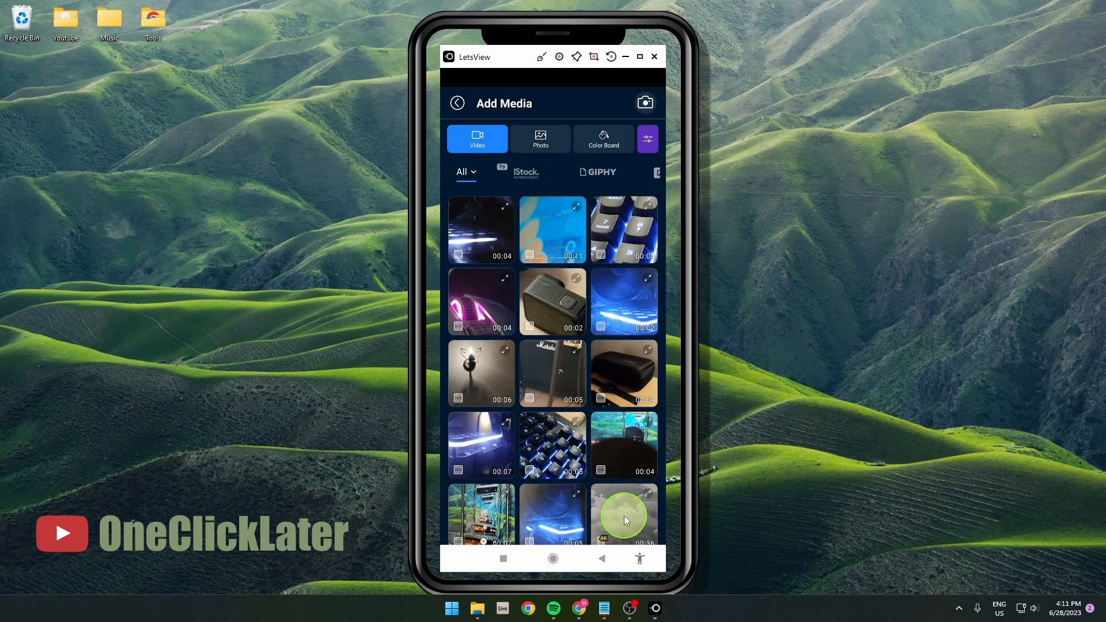
left_click(624, 514)
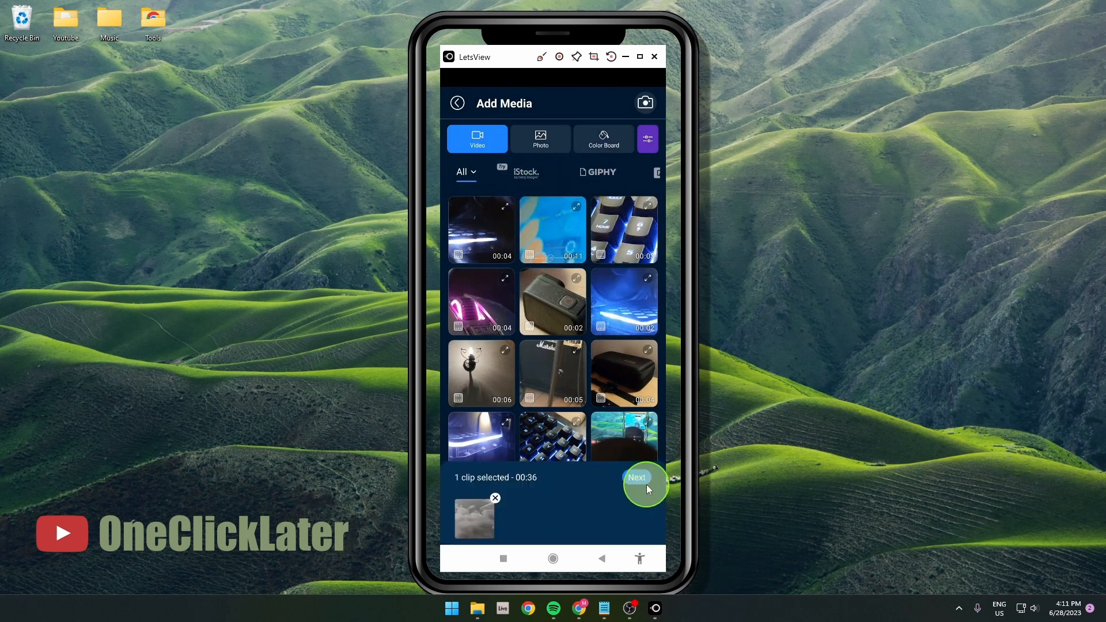
Add the clouds clip to the timeline, convert Ultra HD to Full HD, and play the preview.
left_click(636, 482)
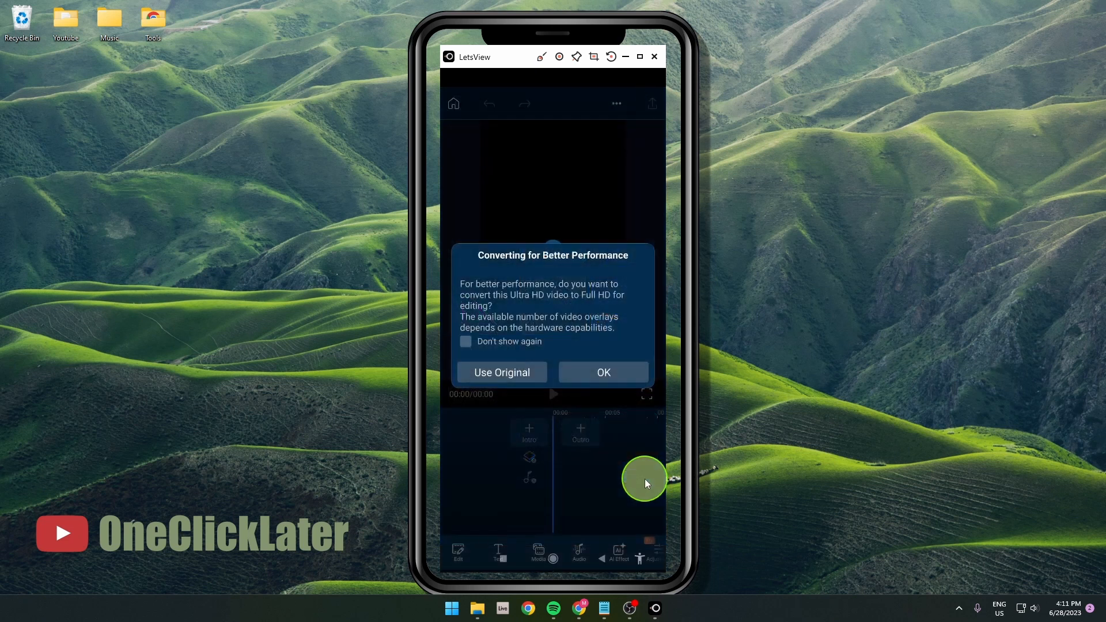
mouse_move(523, 397)
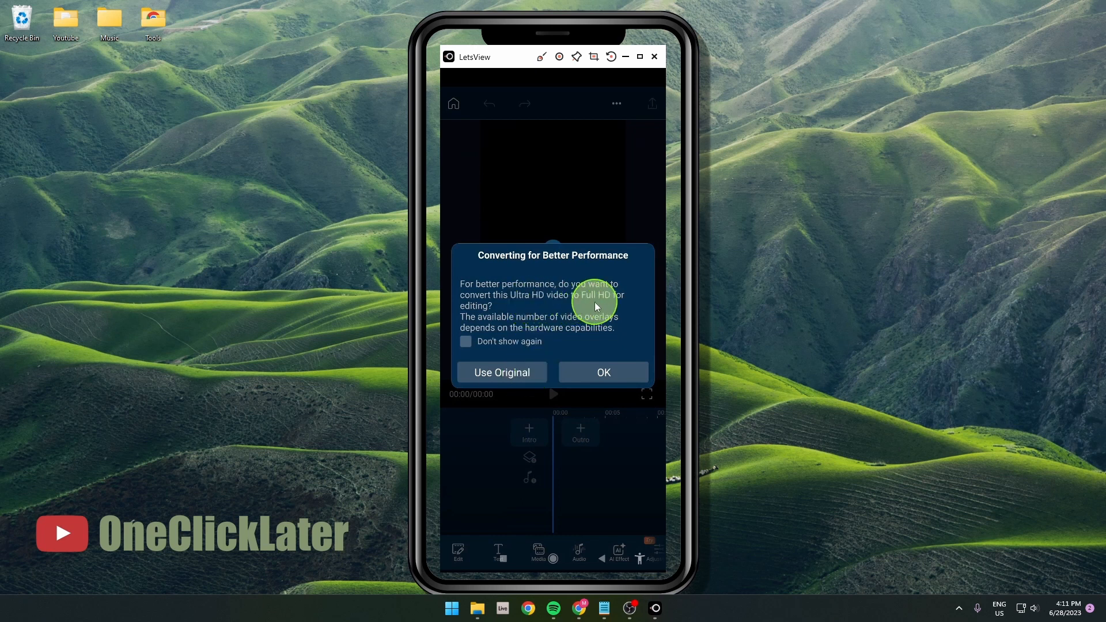
mouse_move(621, 297)
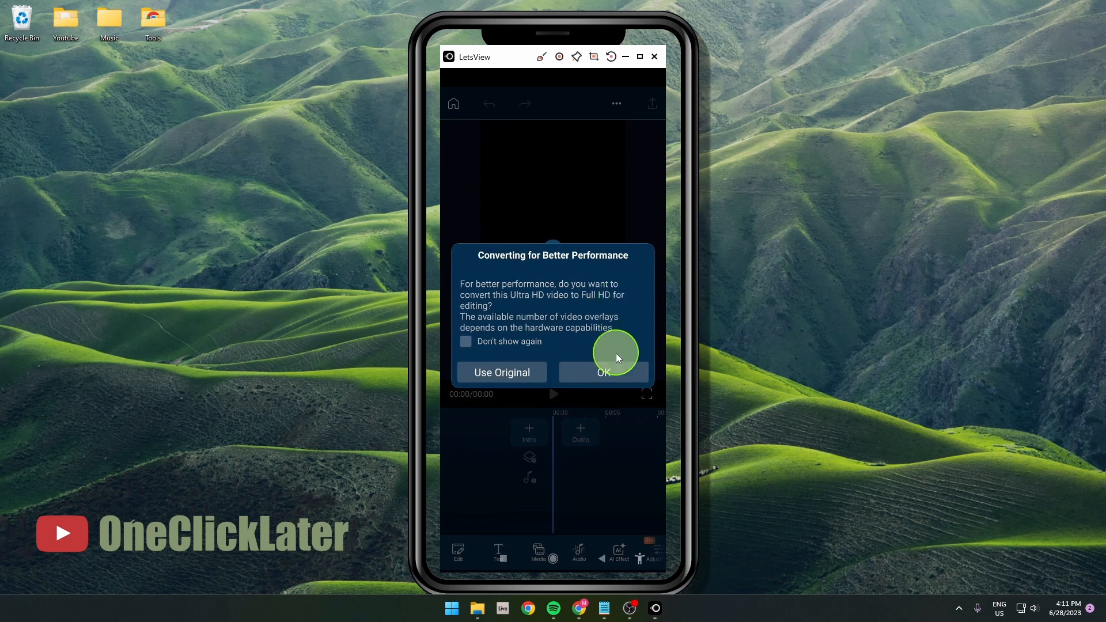
left_click(603, 372)
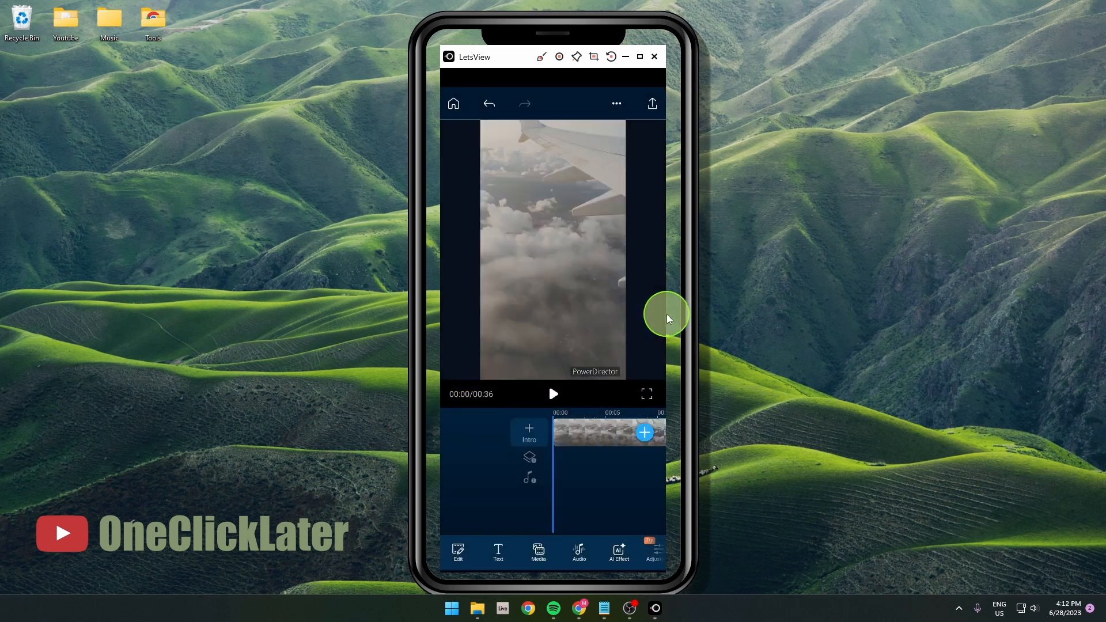
left_click(553, 394)
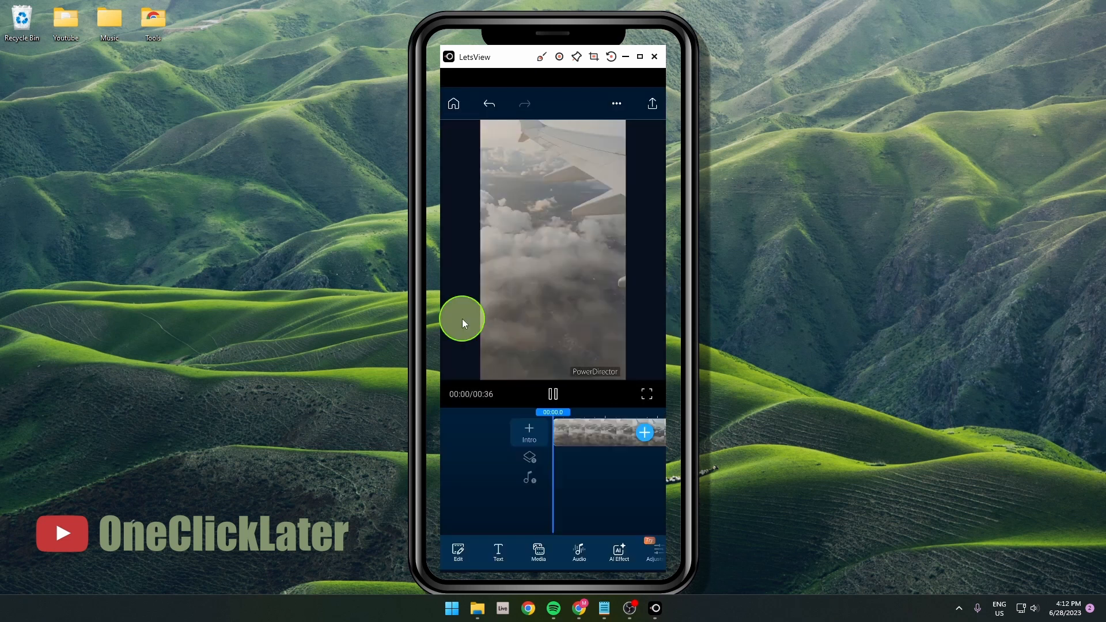